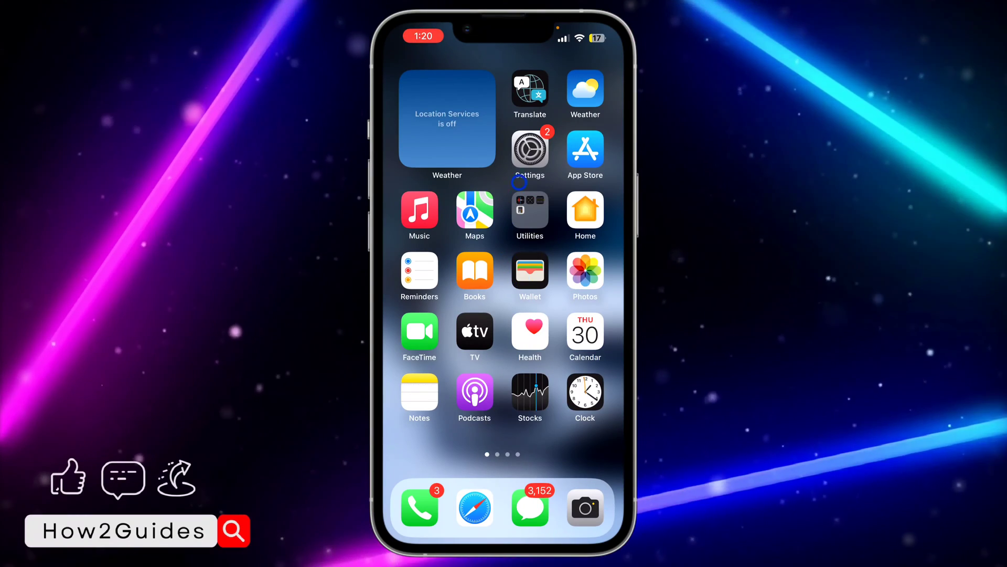
Launch Settings from the home screen and scroll through its main list.
left_click(530, 149)
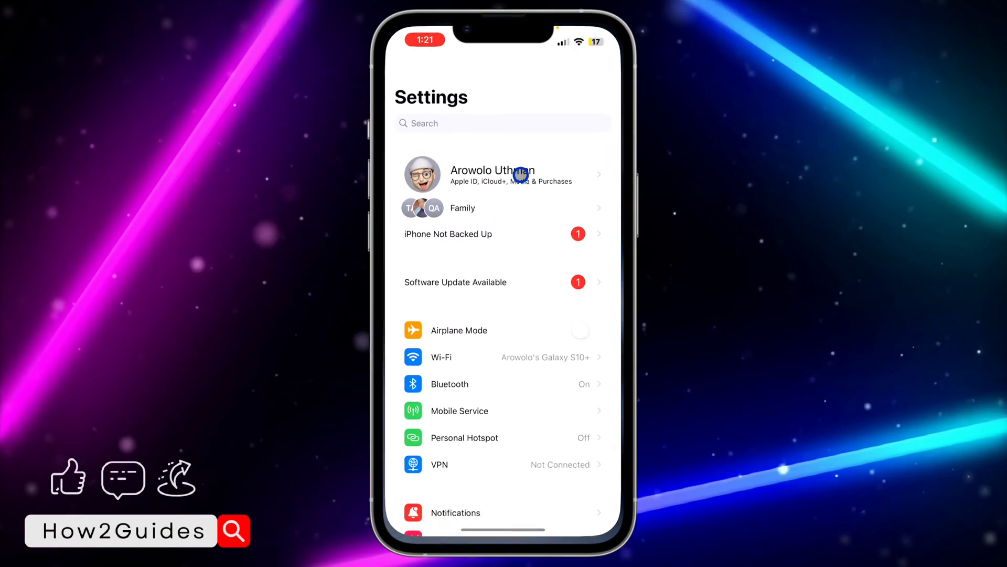
scroll("down", 3)
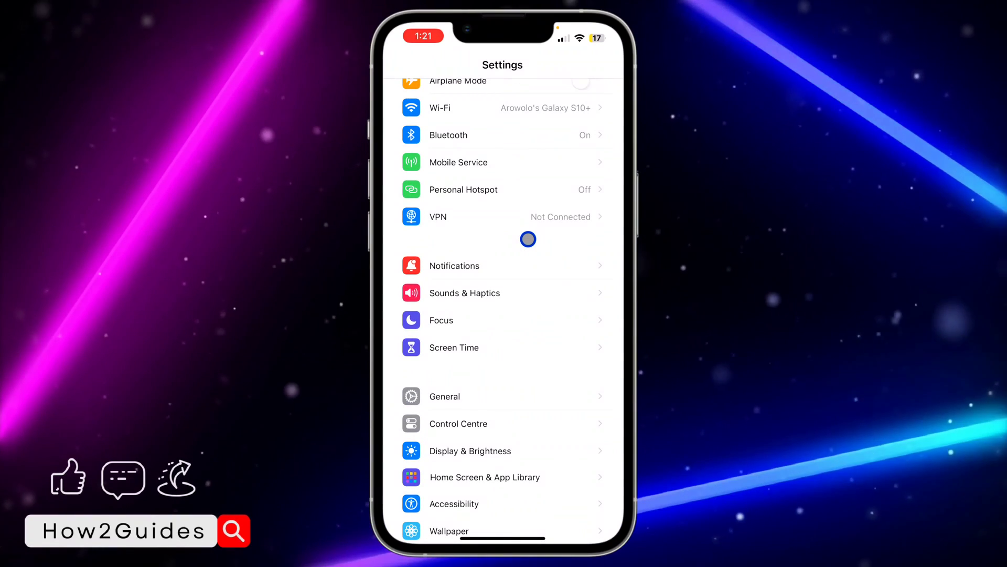
scroll("up", 3)
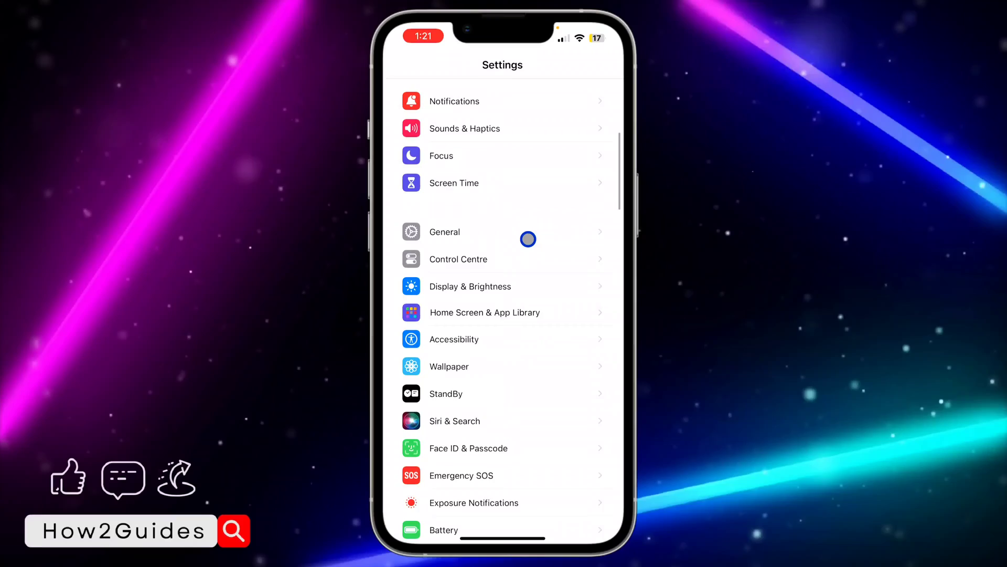
left_click(470, 286)
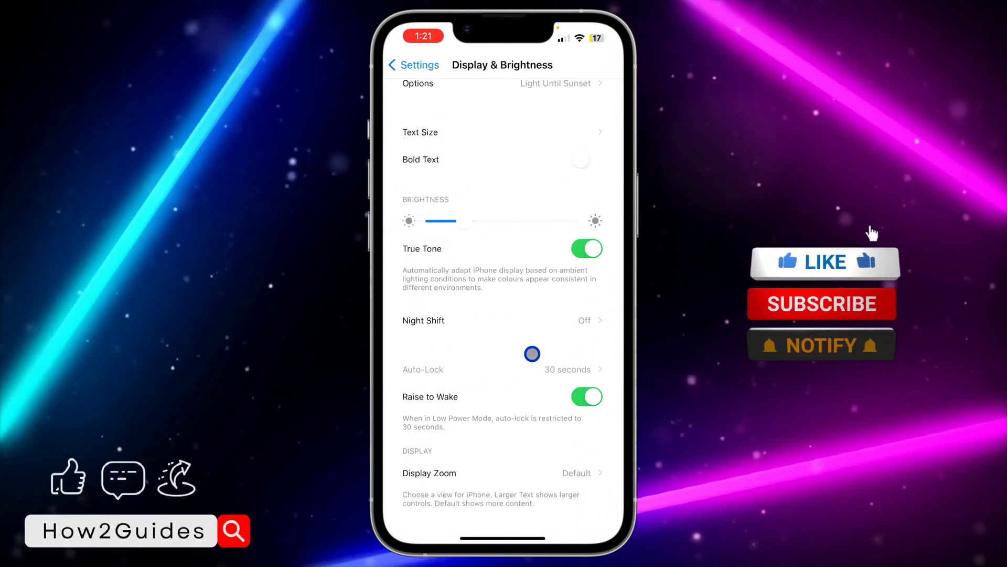
left_click(825, 261)
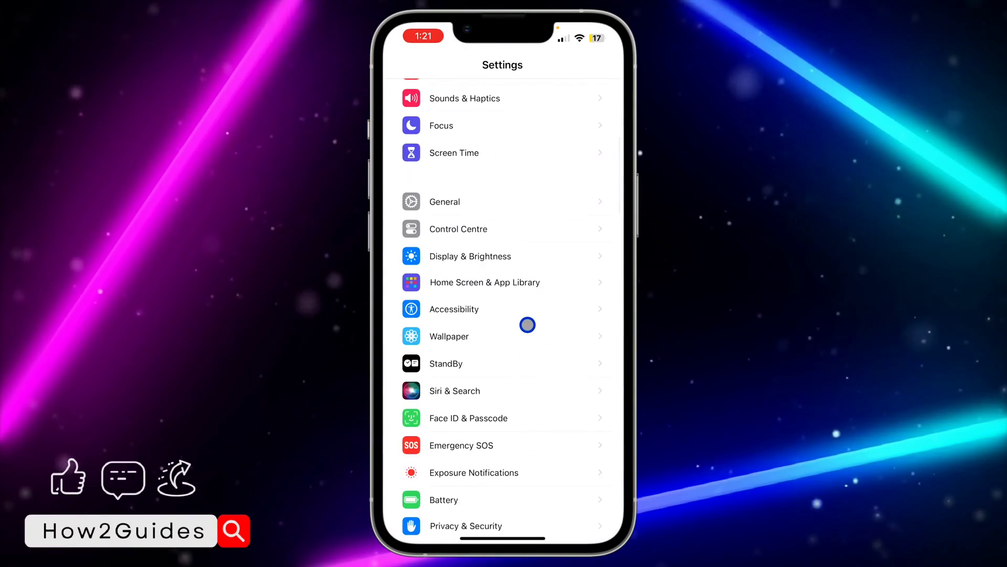
Switch Low Power Mode off under Battery, then return to the main Settings list.
scroll("down", 3)
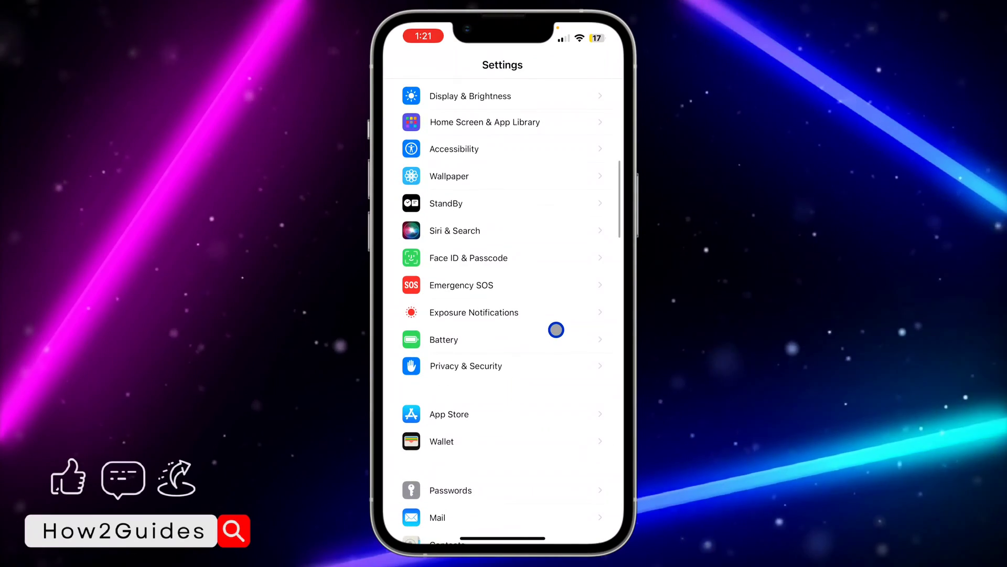
left_click(443, 339)
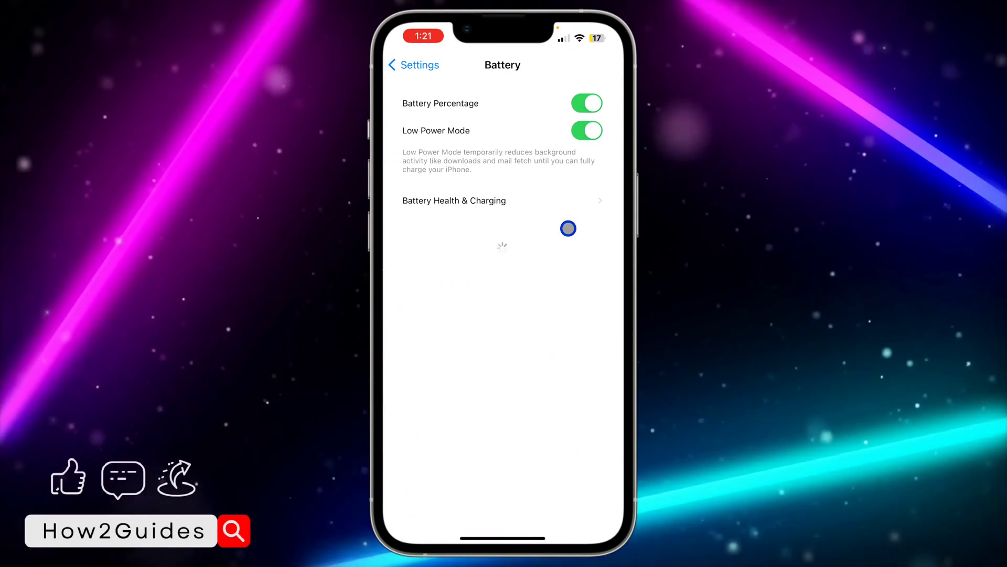
left_click(585, 131)
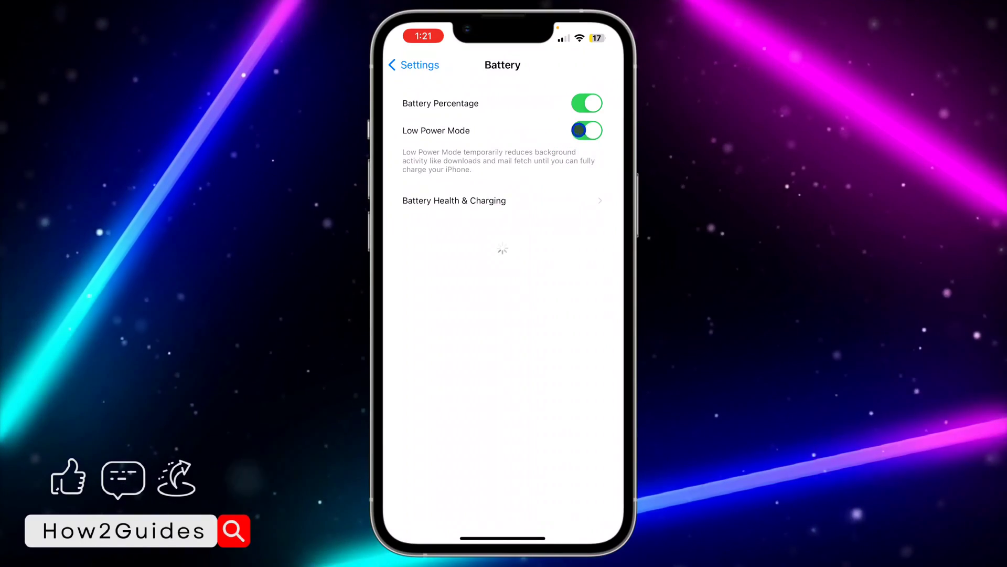
left_click(413, 64)
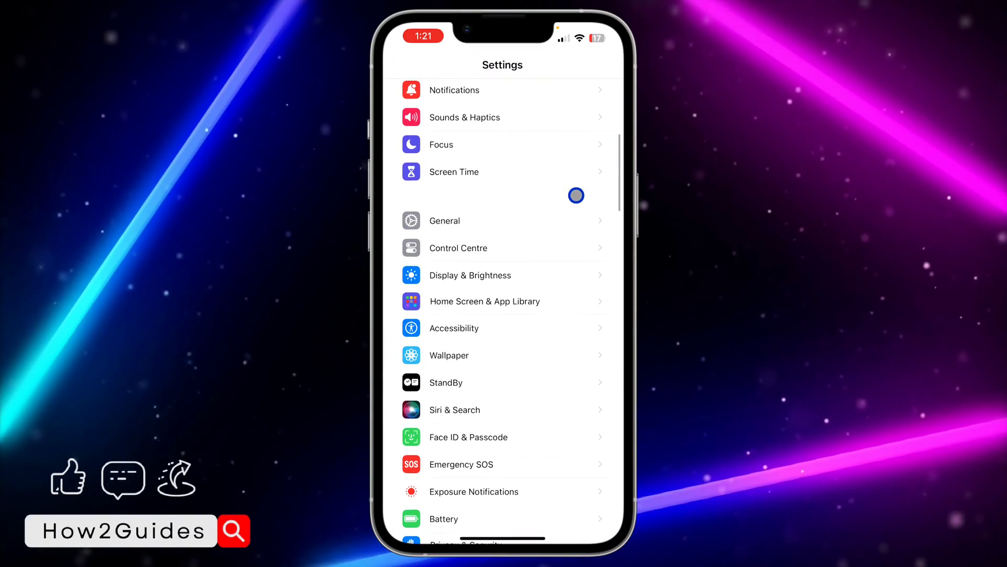
Set Auto-Lock to Never under Display & Brightness and return to Settings.
left_click(469, 275)
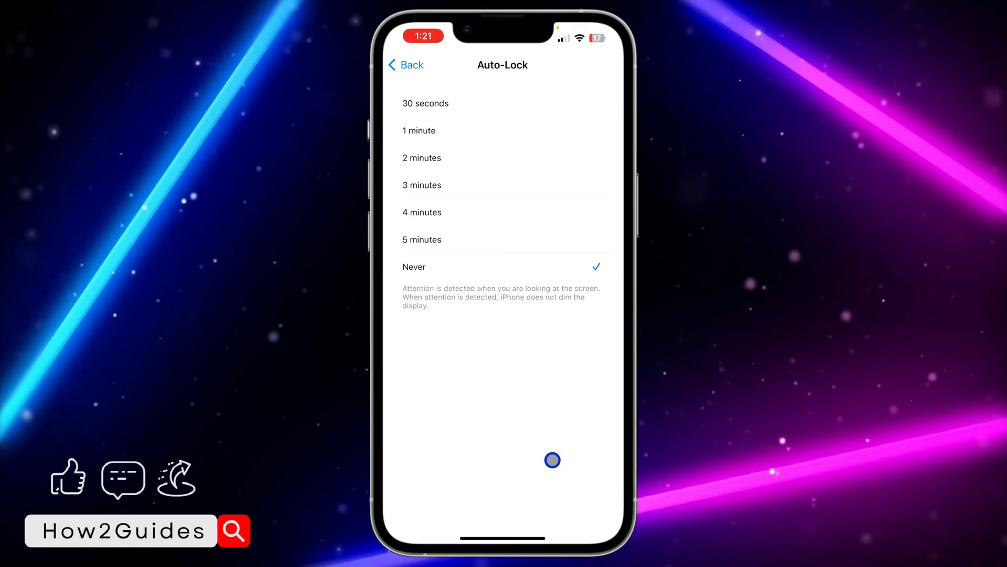
mouse_move(517, 269)
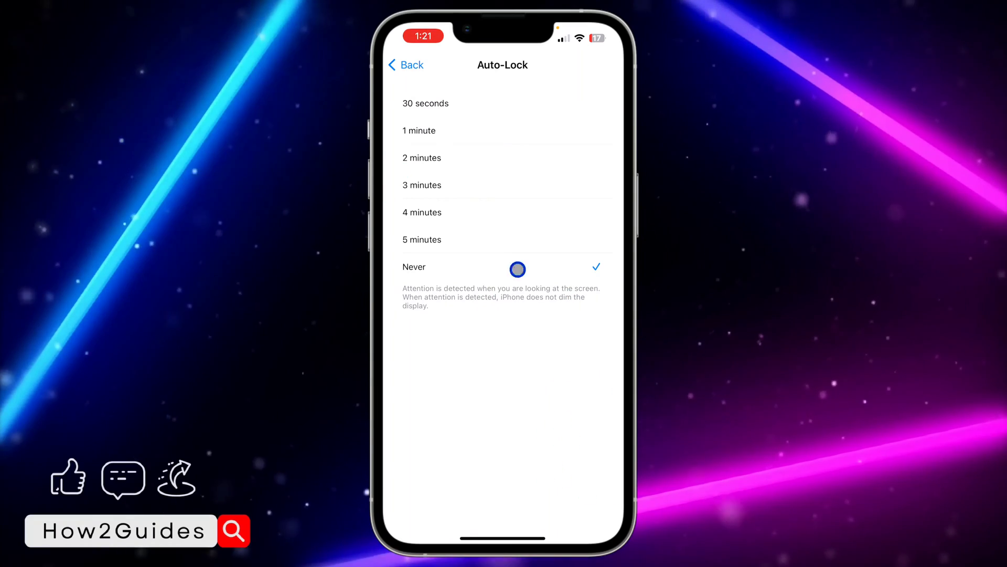
left_click(404, 64)
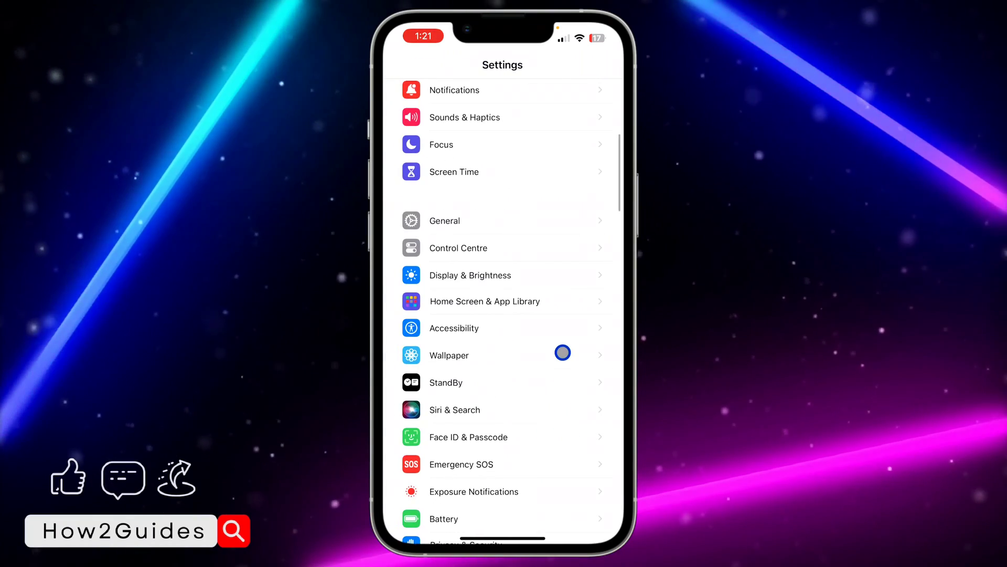